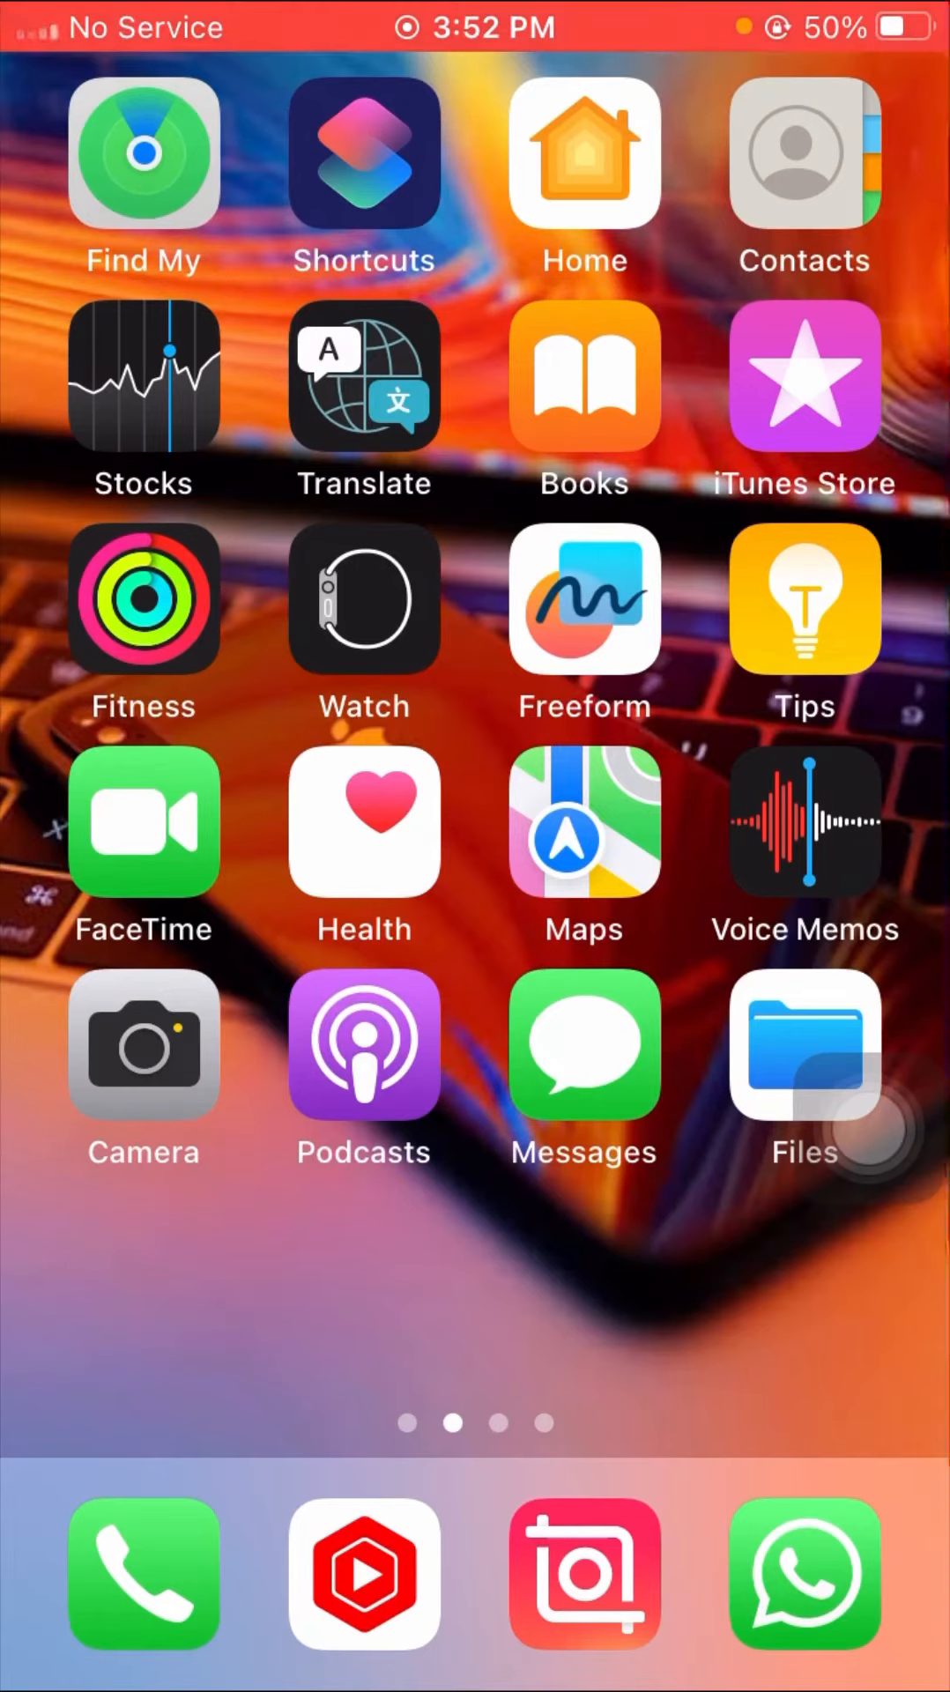
Step: Page across the home screen and land on the first page with widgets and Settings
scroll("right", 3)
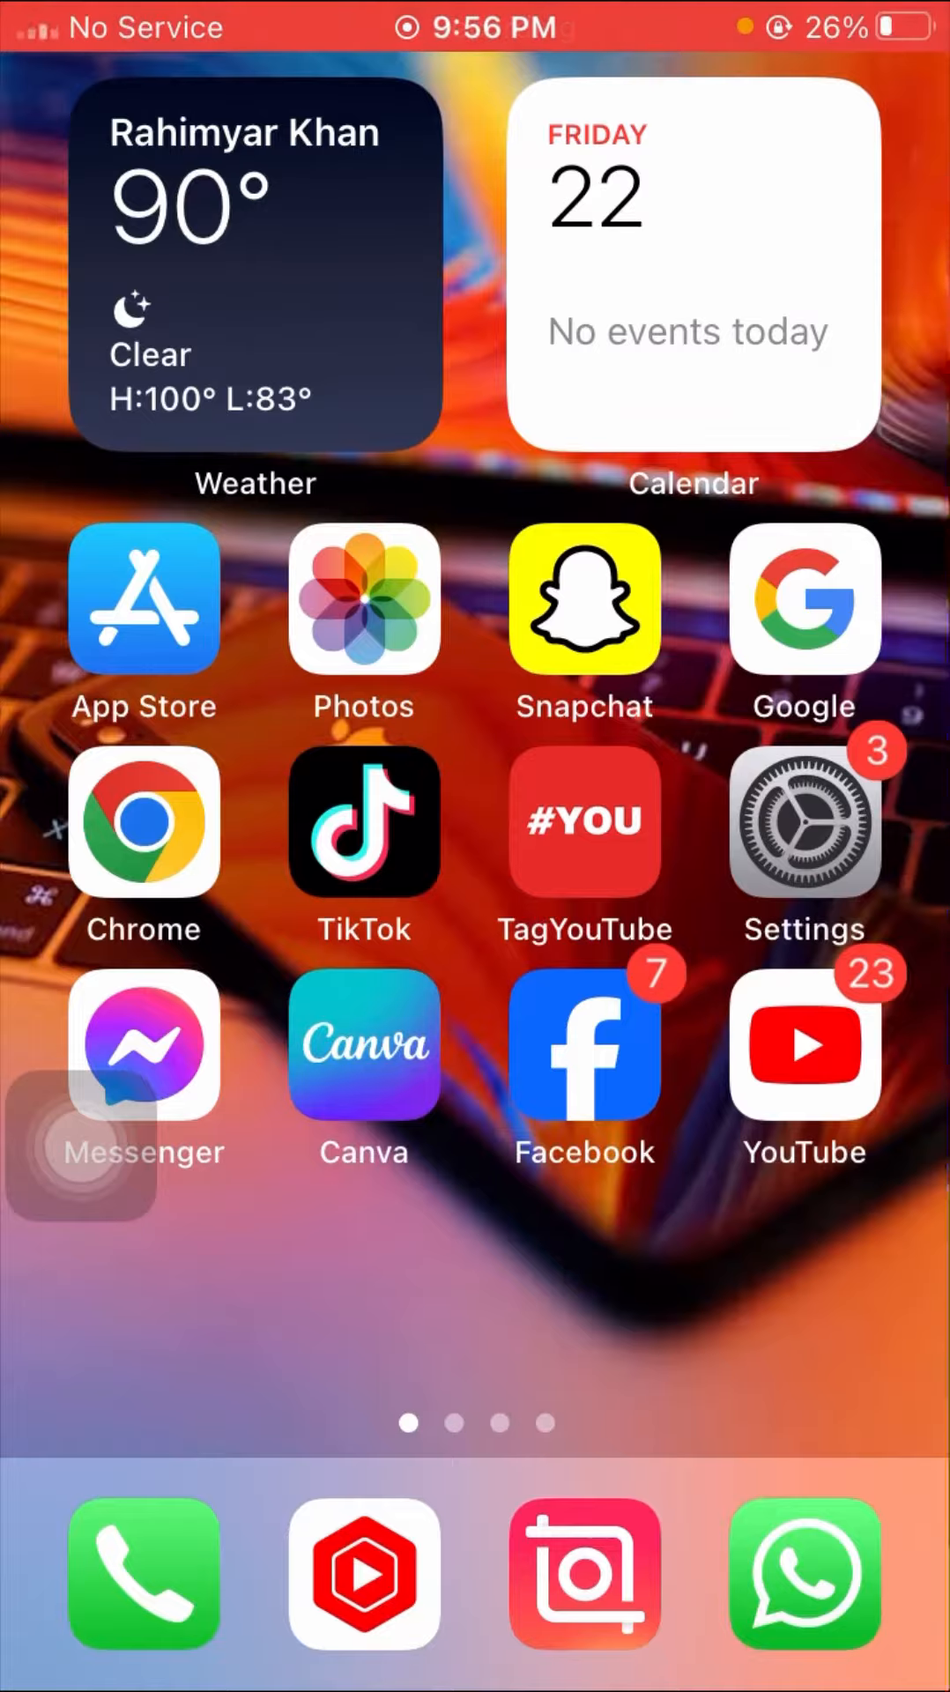
scroll("left", 3)
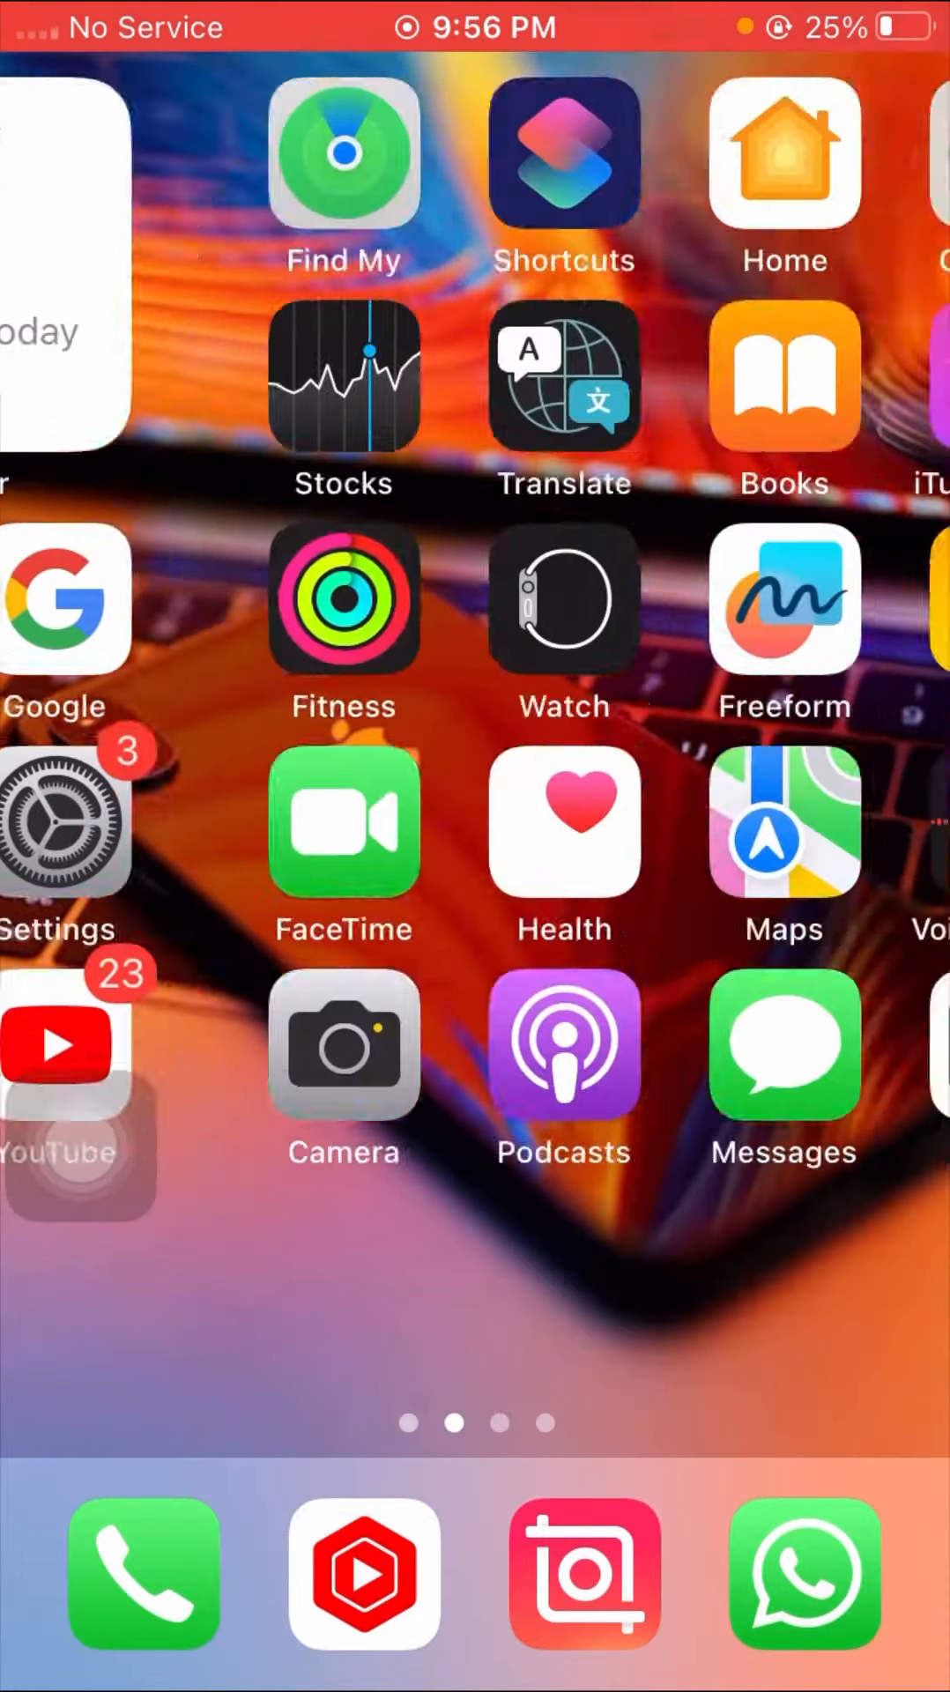
scroll("right", 3)
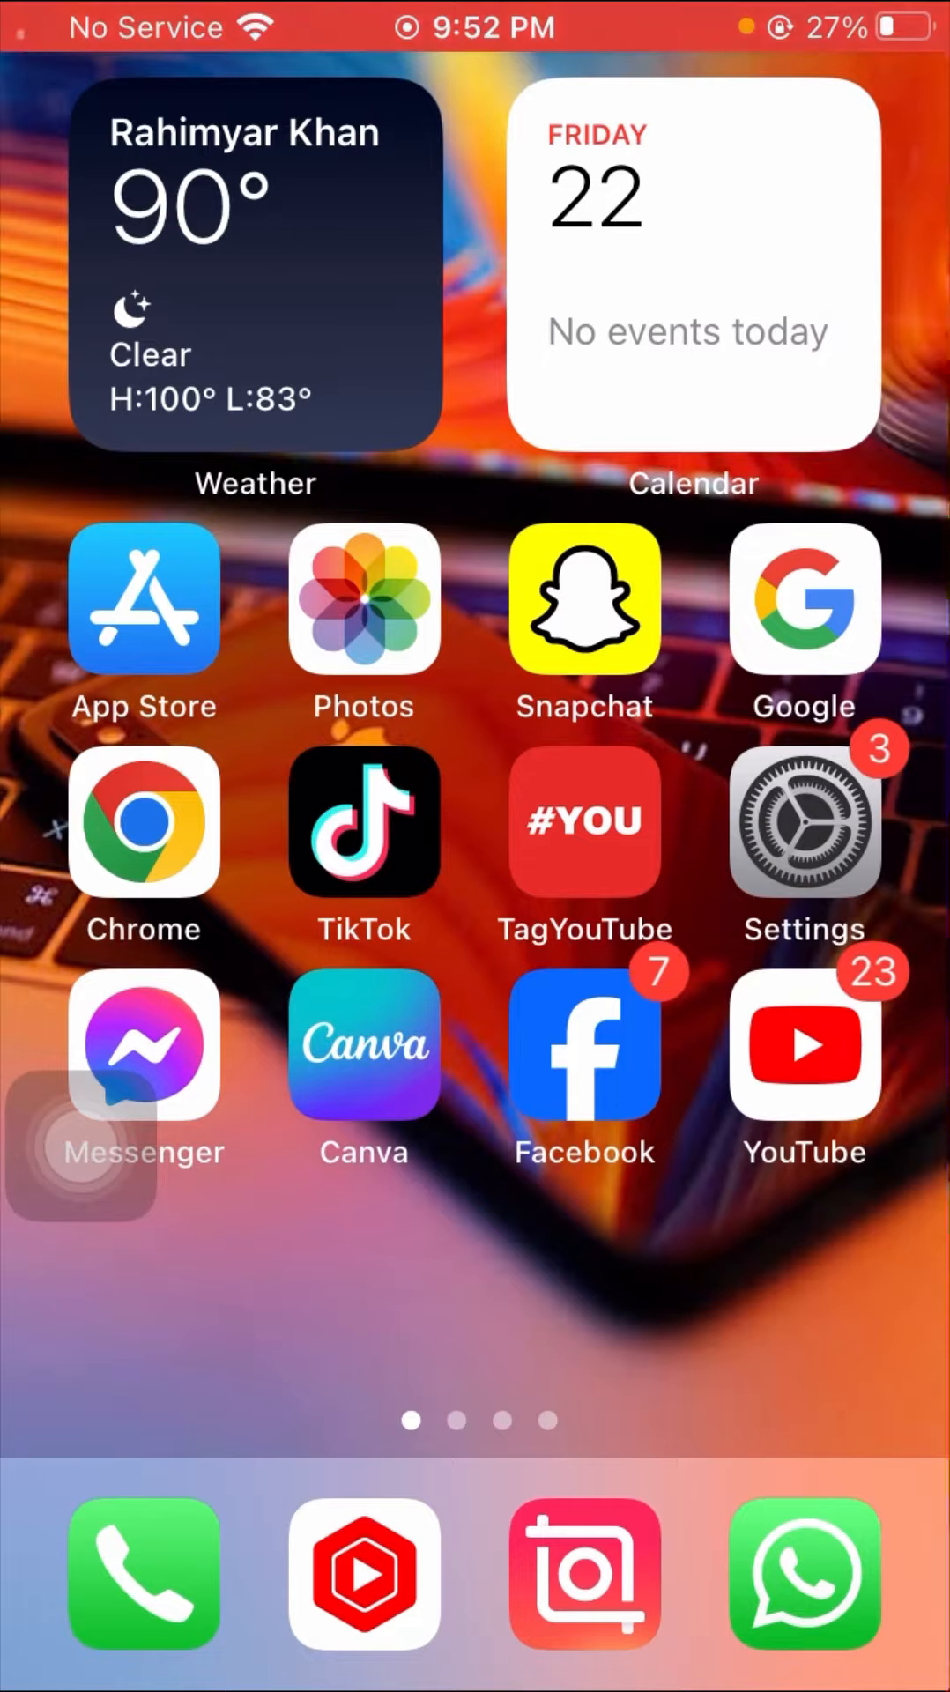
Step: From Settings go into General and choose Shut Down to reach the power-off slider
left_click(800, 828)
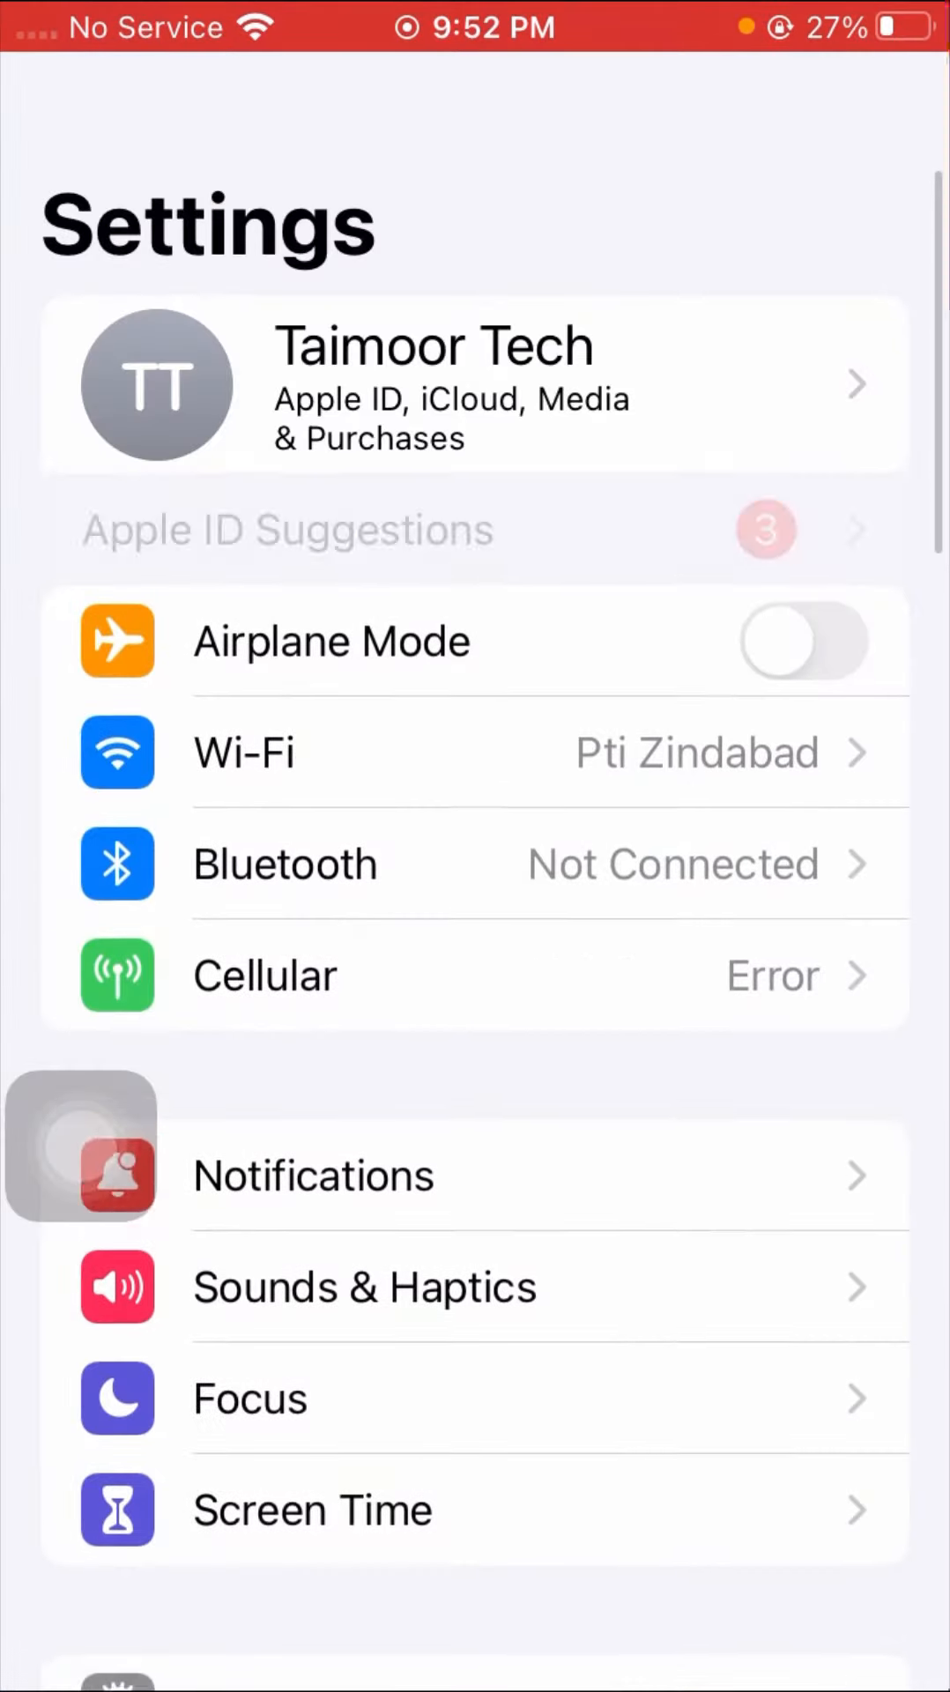
scroll("down", 3)
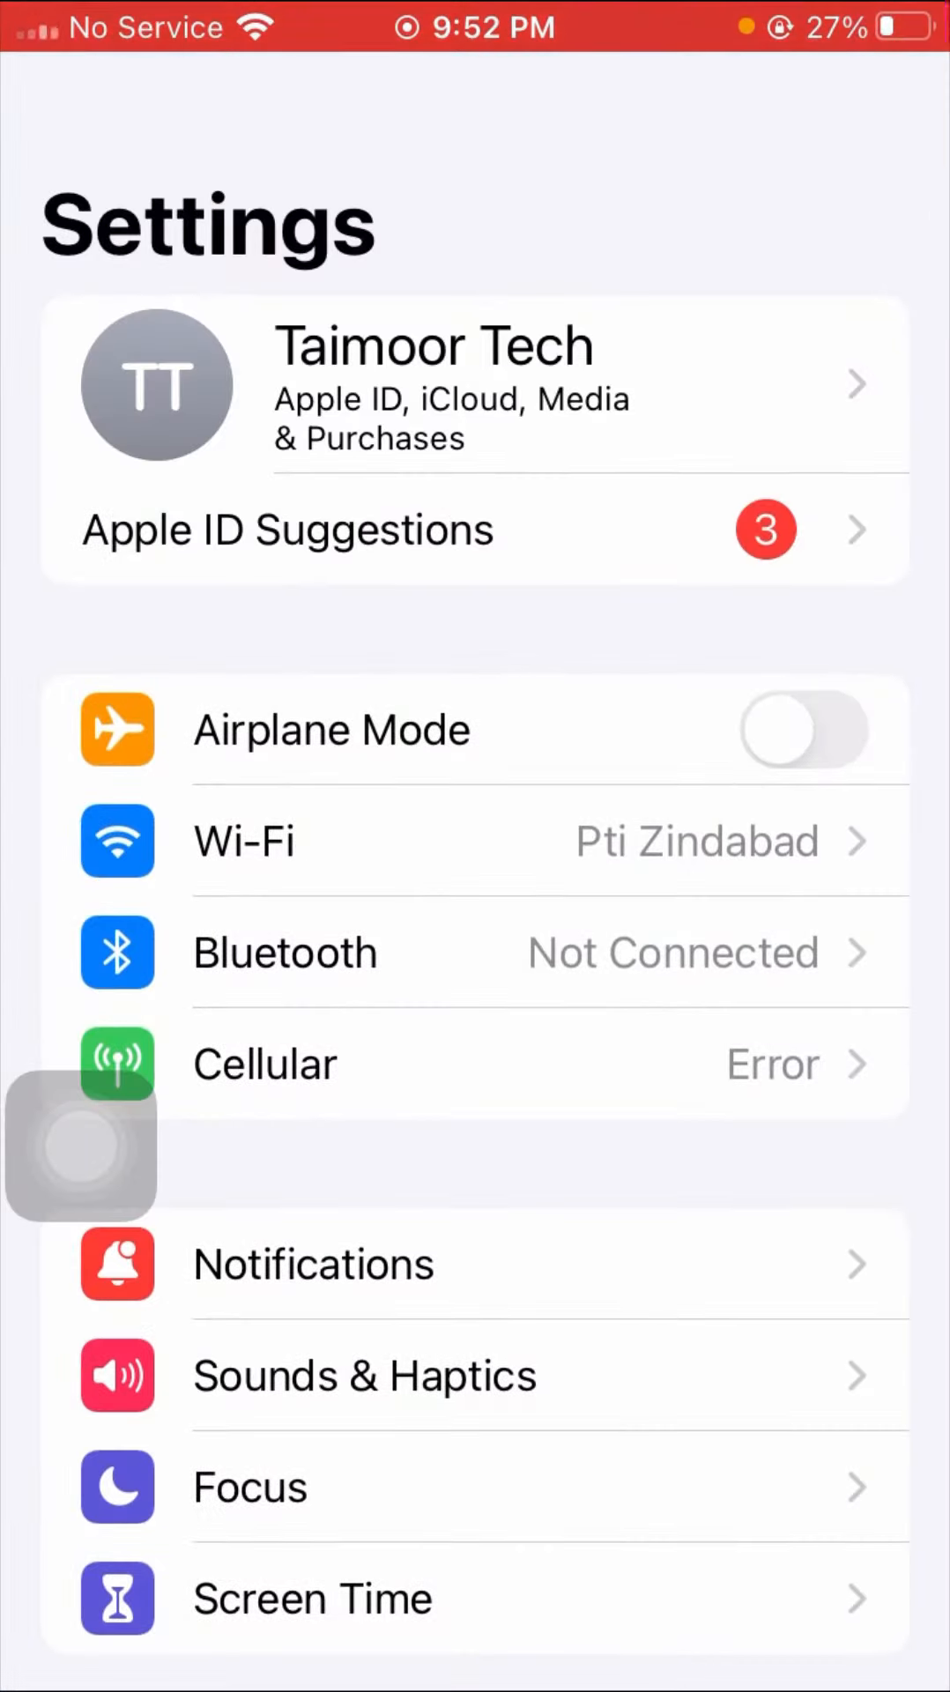
scroll("down", 3)
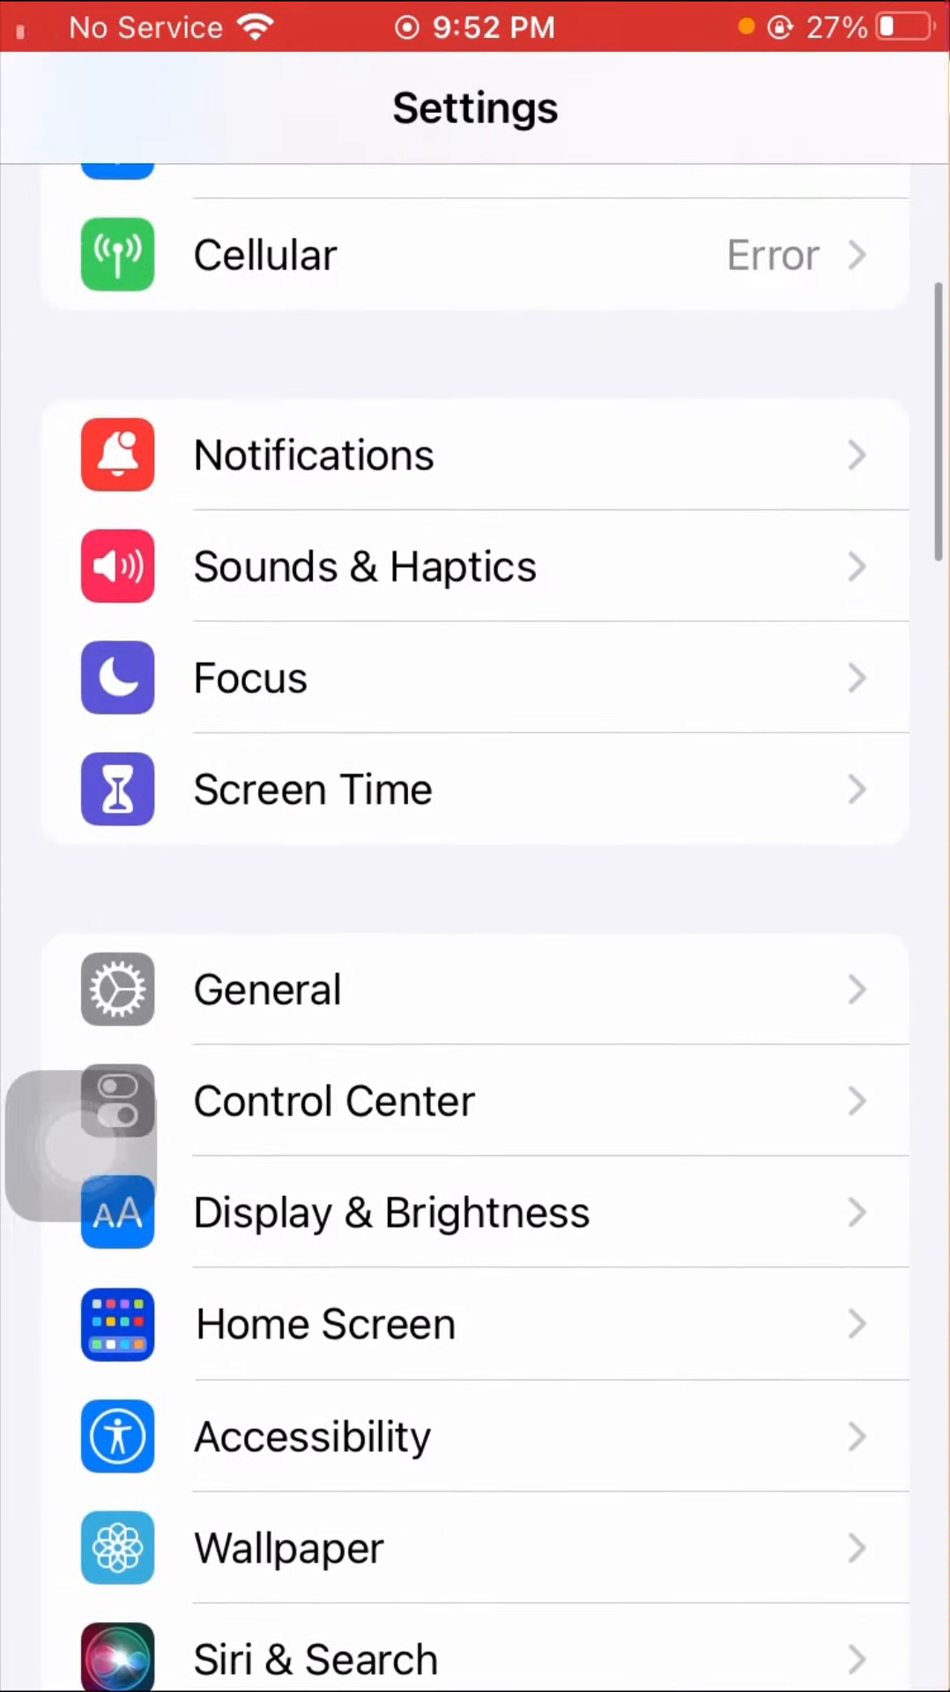
scroll("down", 3)
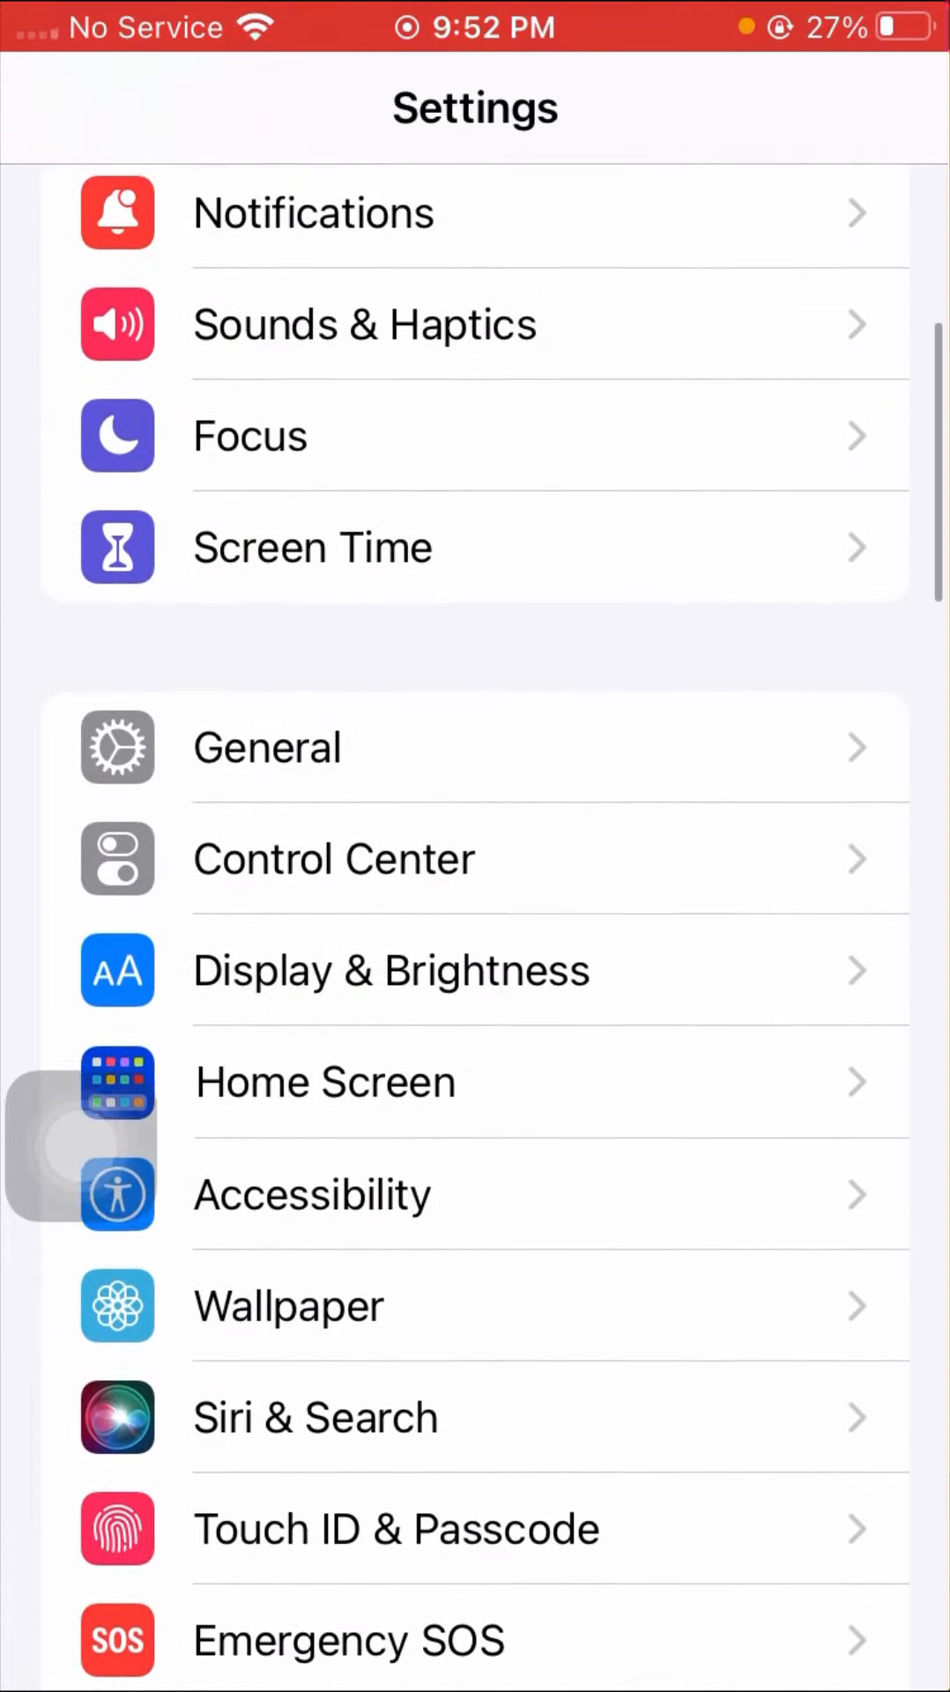
left_click(266, 747)
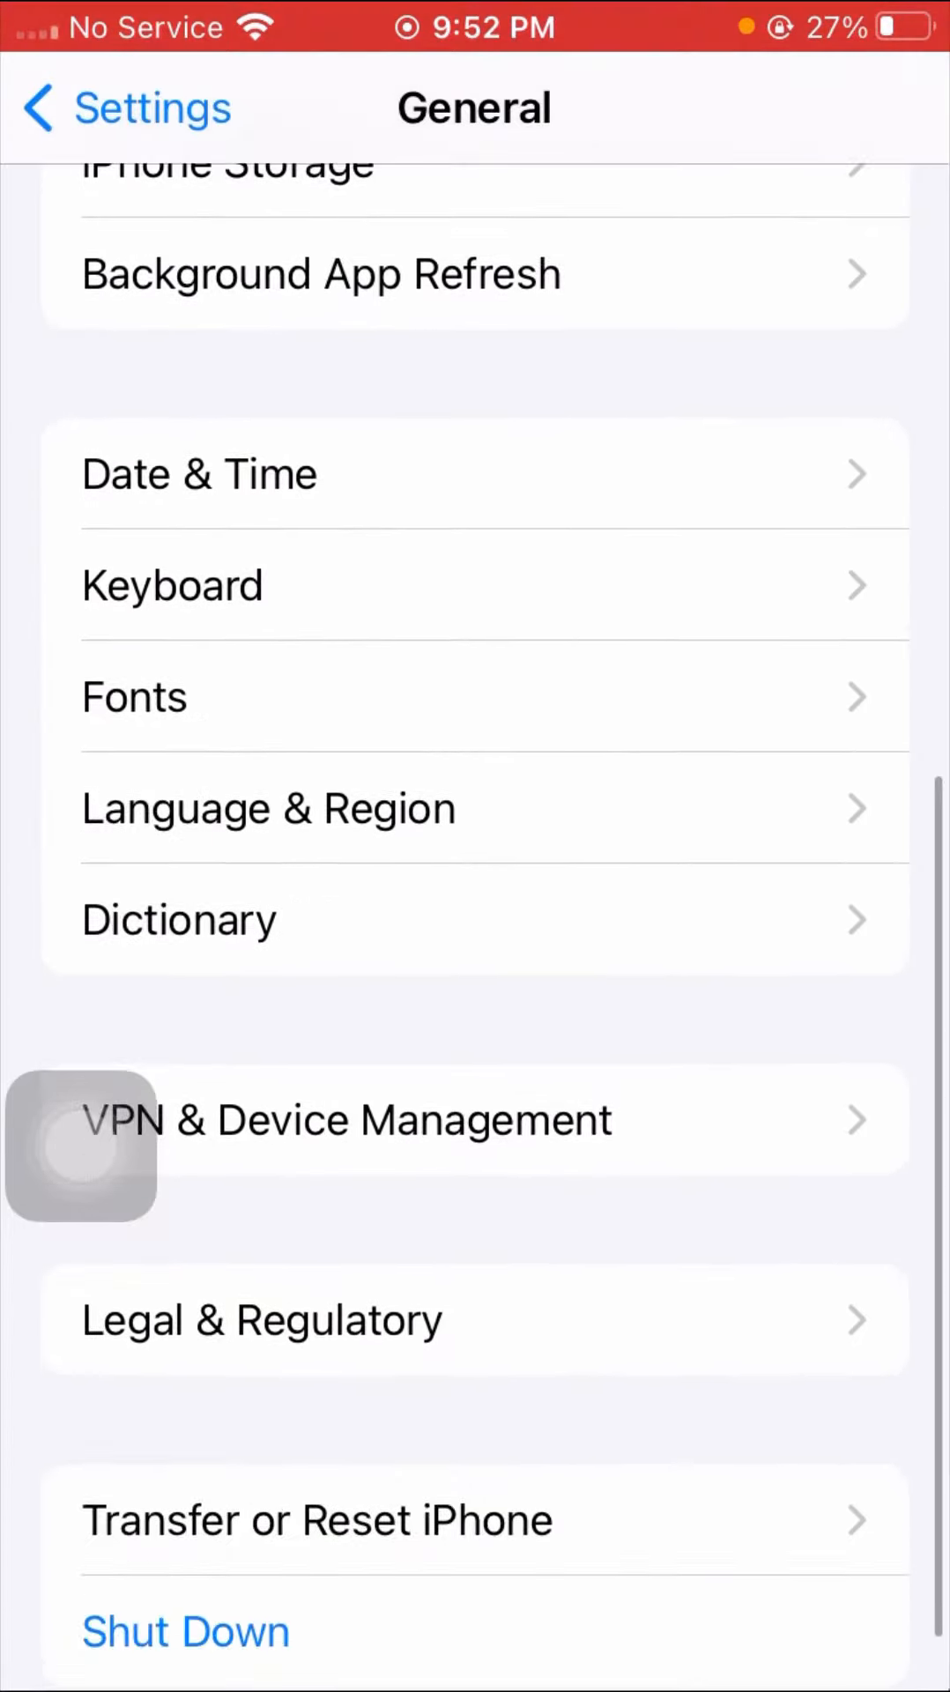
left_click(183, 1630)
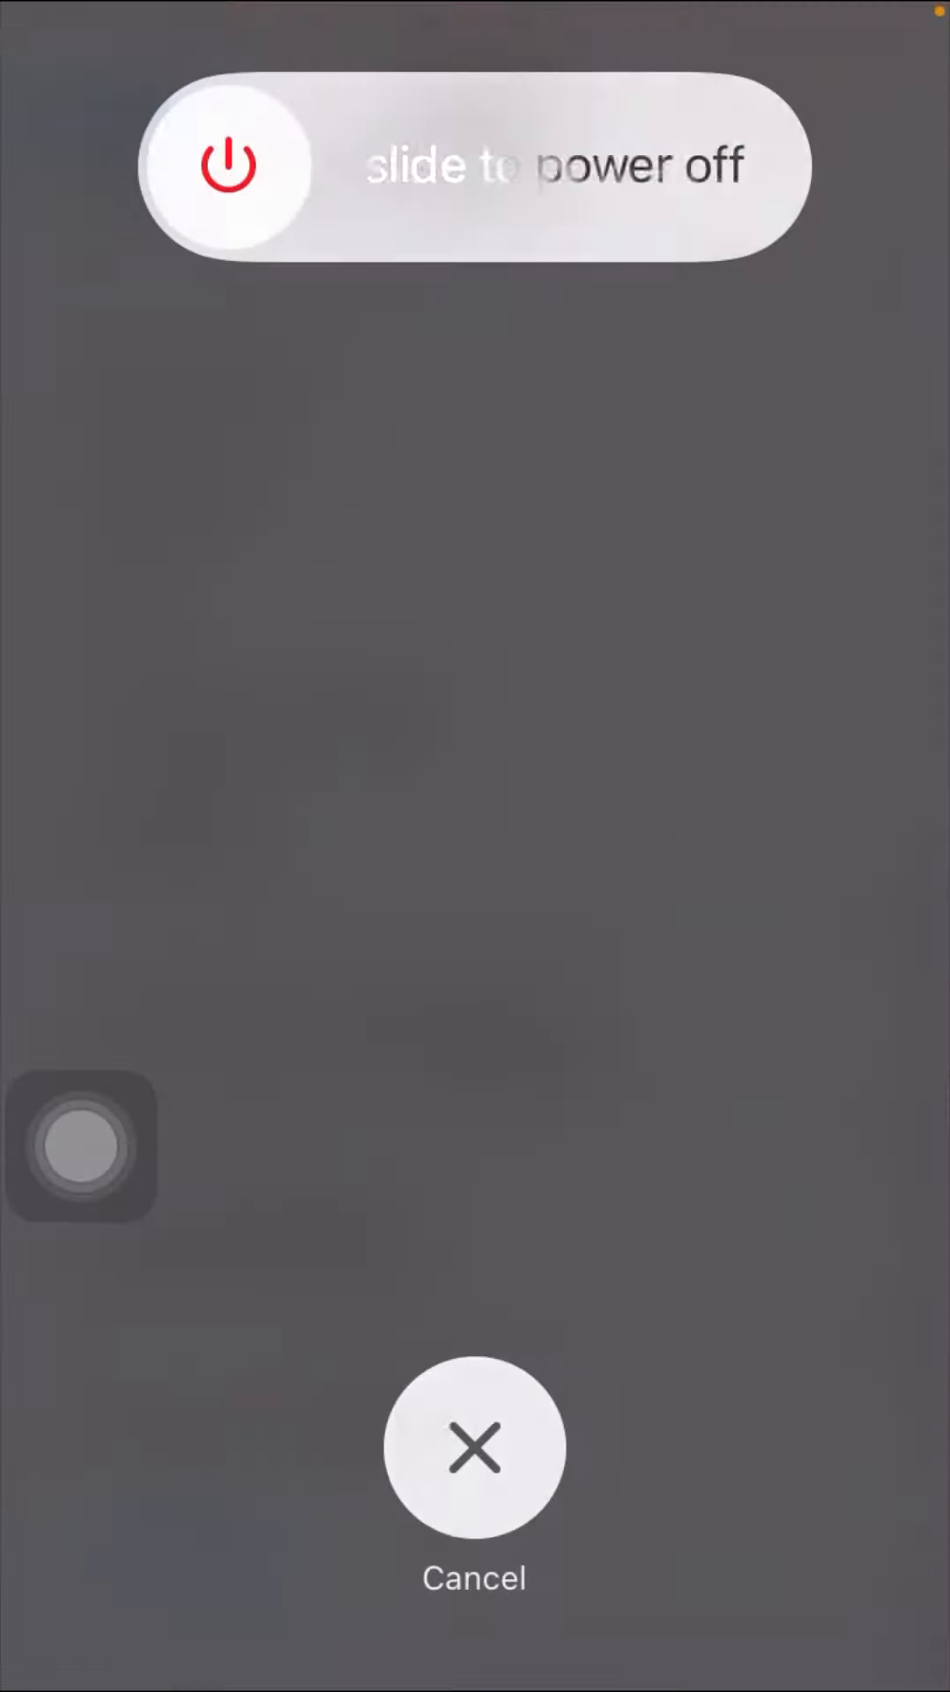
left_click(472, 1468)
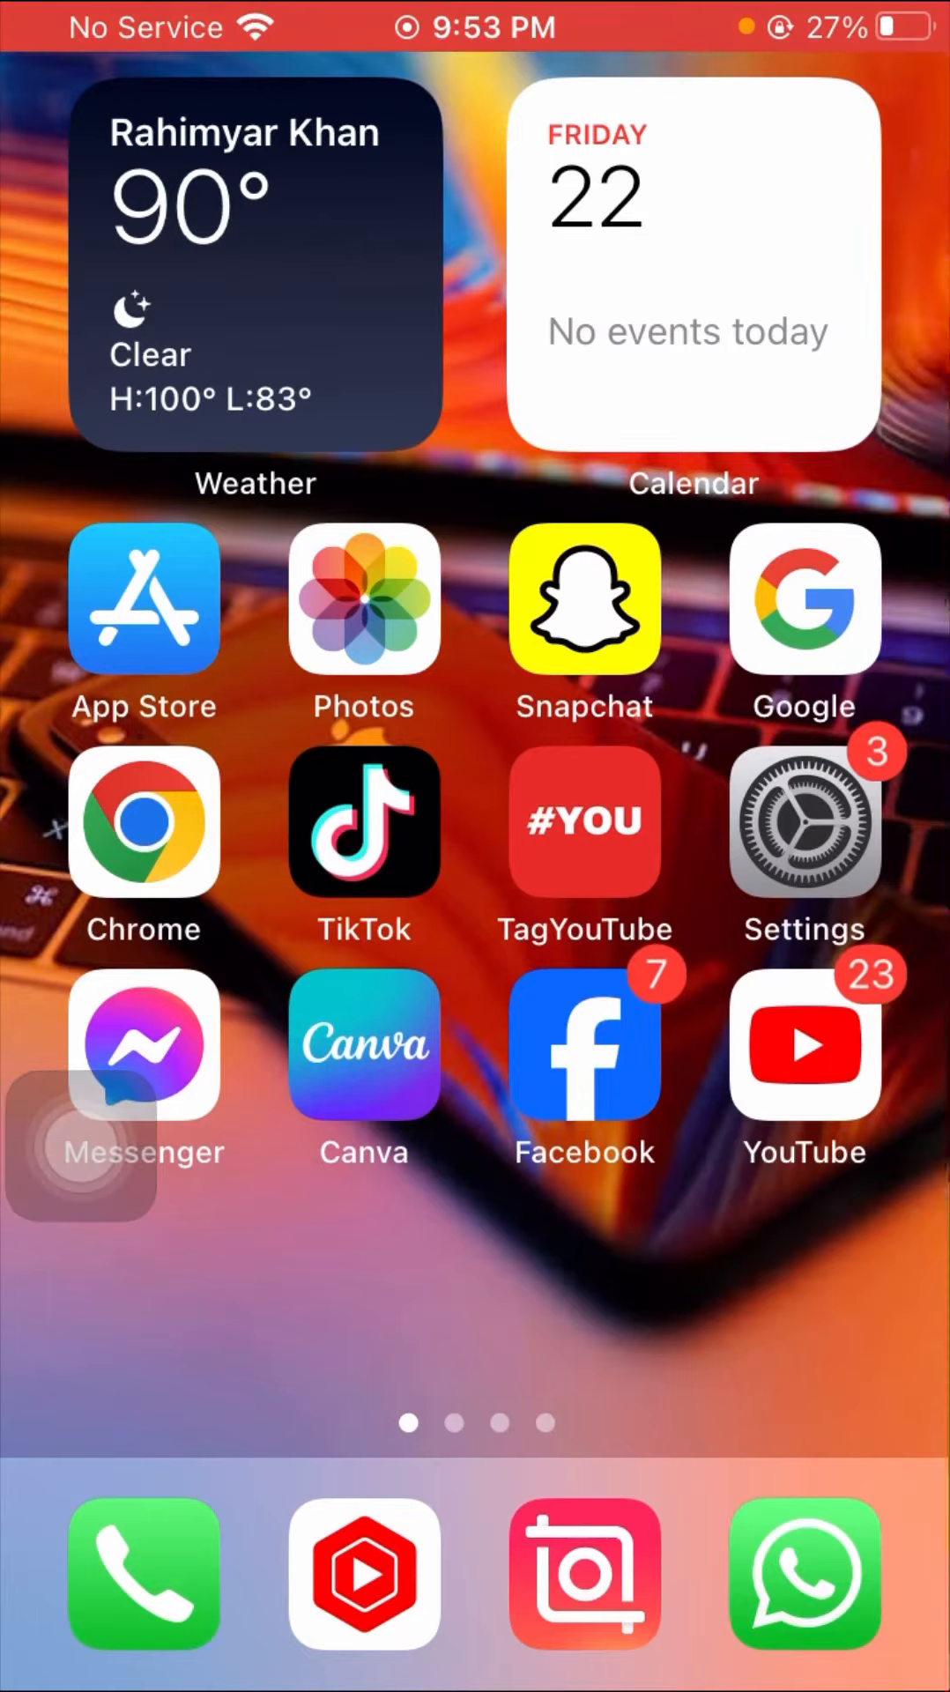
Step: Swipe between home pages and land on the second page with Find My, Shortcuts and Files
scroll("left", 3)
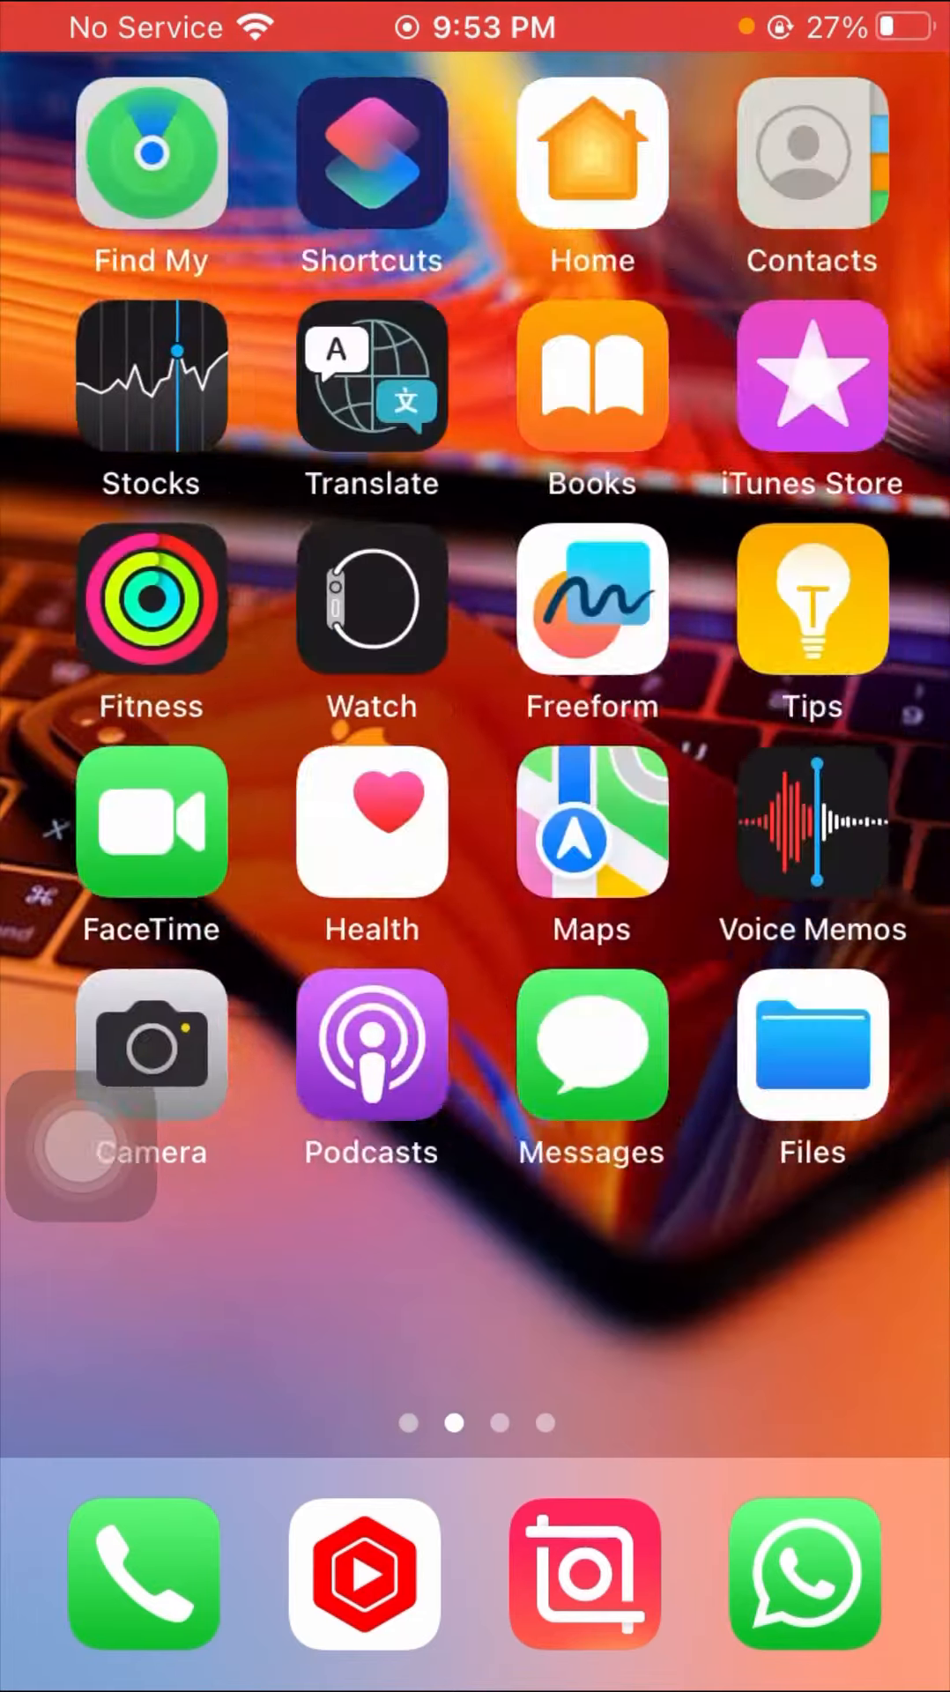
scroll("right", 3)
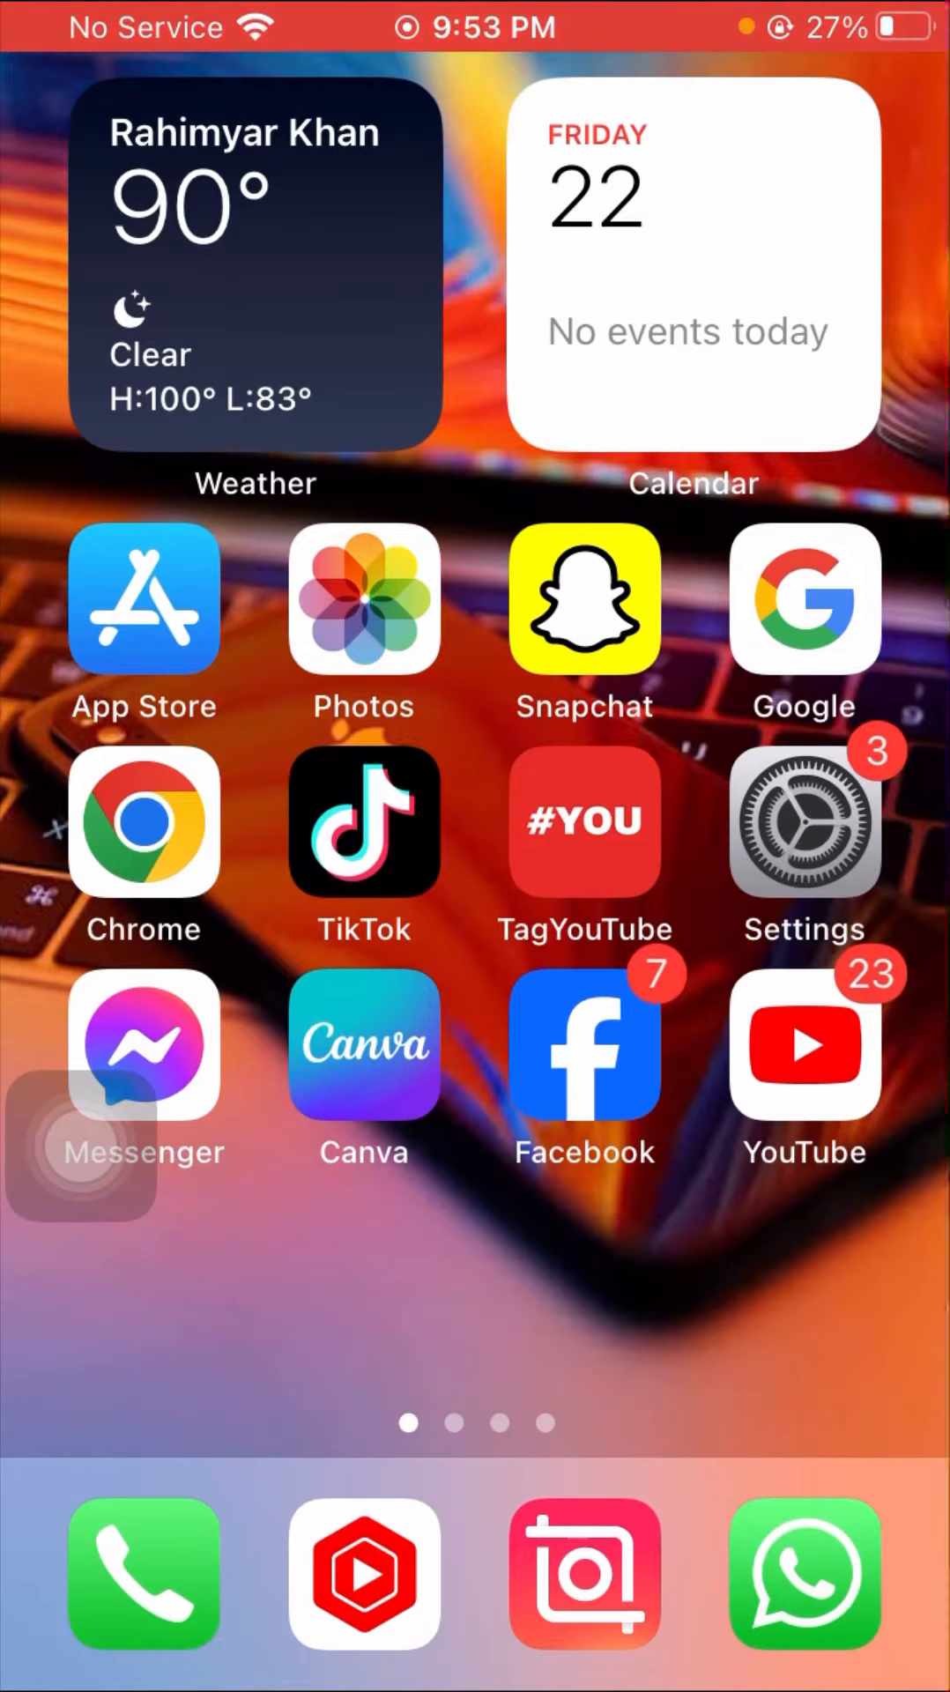
scroll("left", 3)
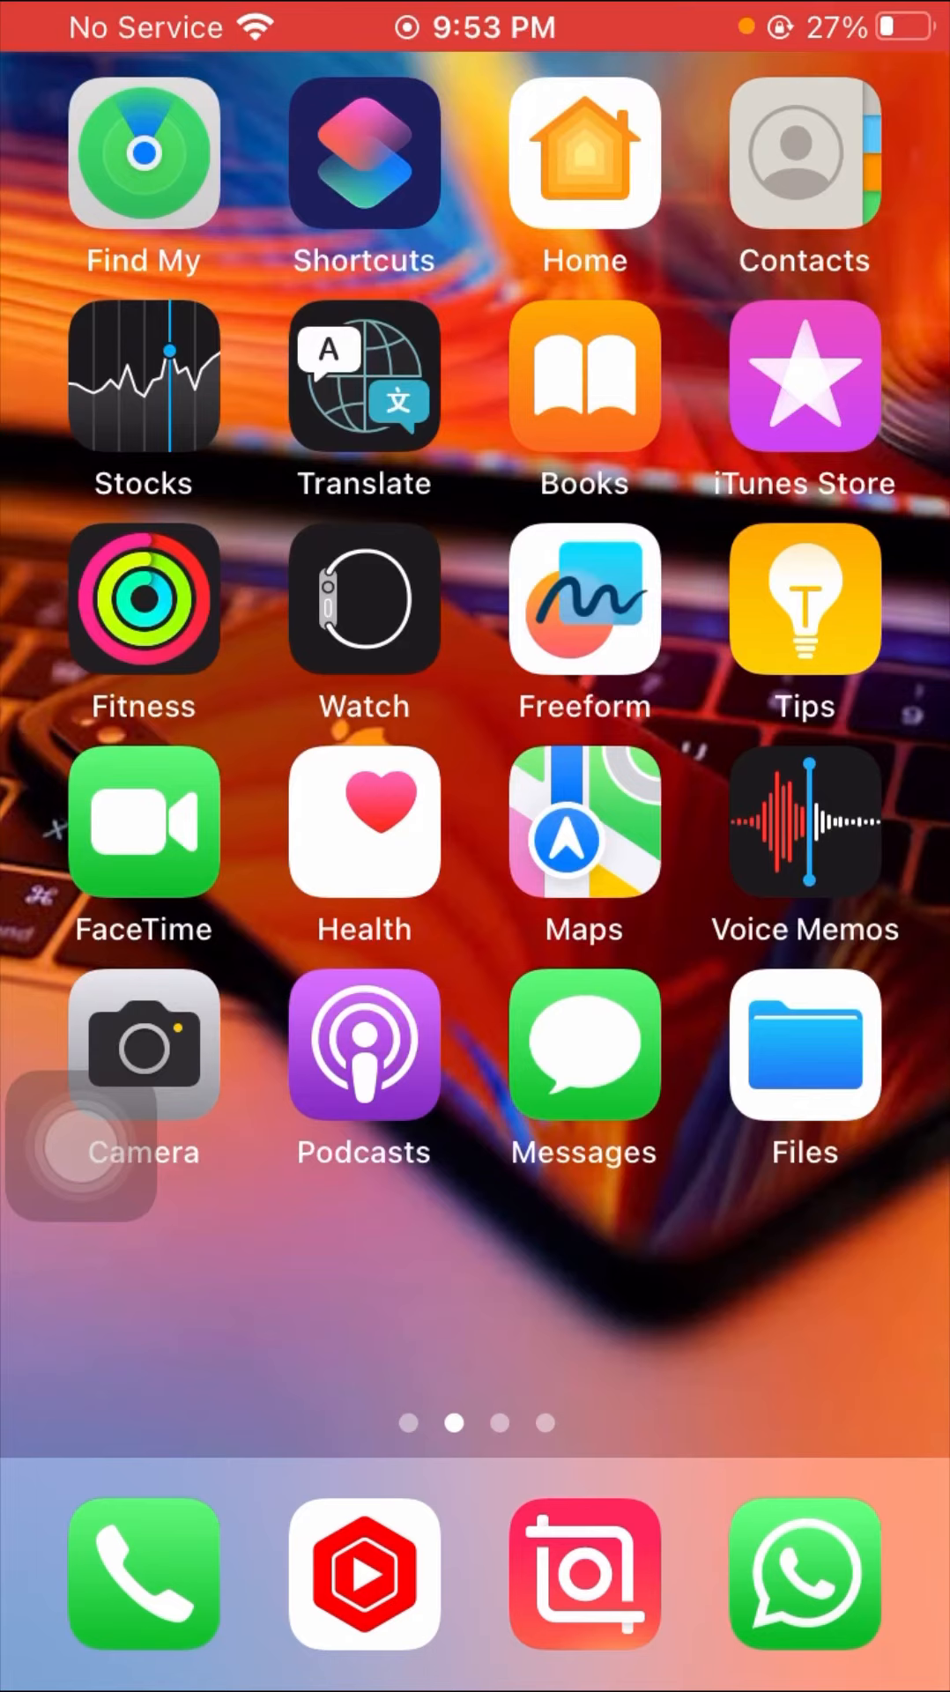